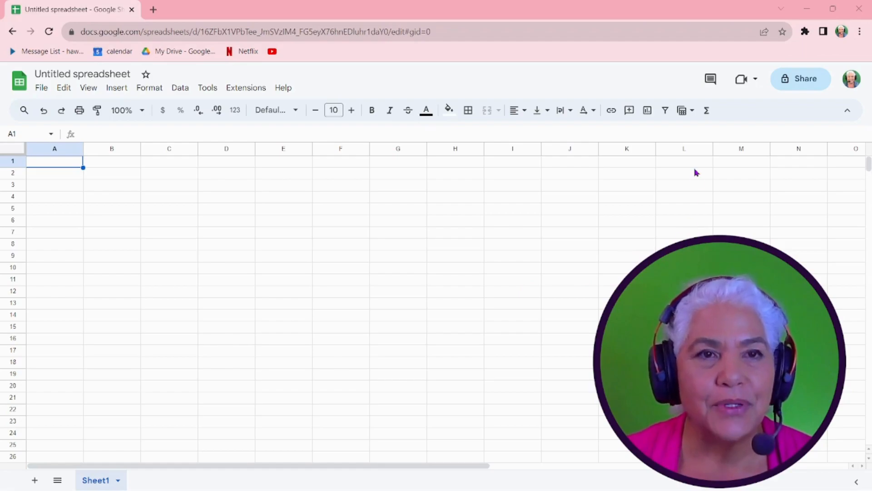
mouse_move(629, 99)
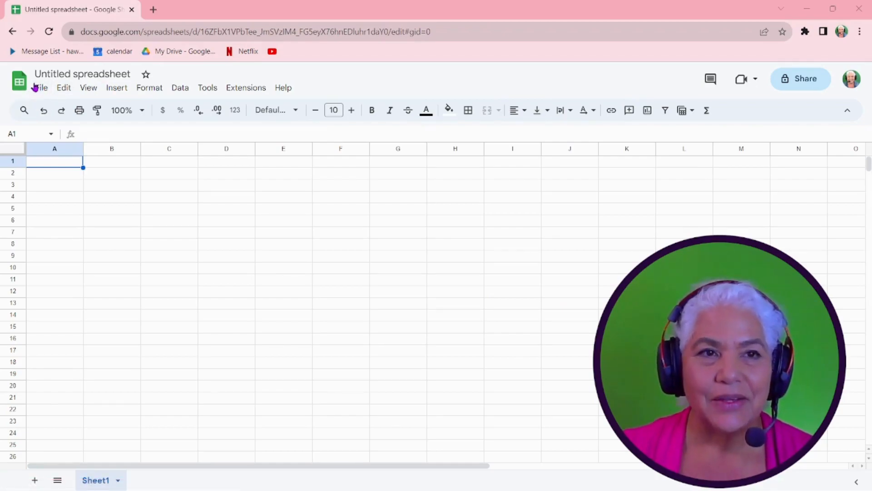
mouse_move(149, 94)
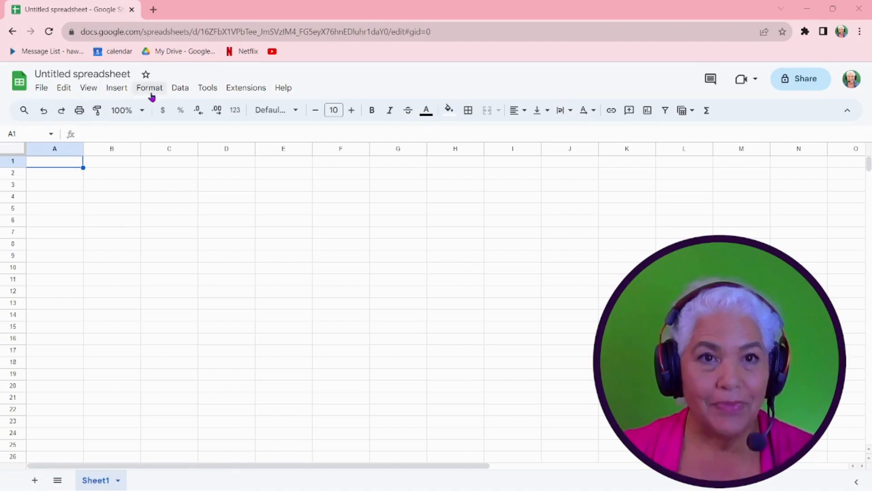
Search the add-on Marketplace for 'wc' and show the WCPM Custom Function listing
click(246, 87)
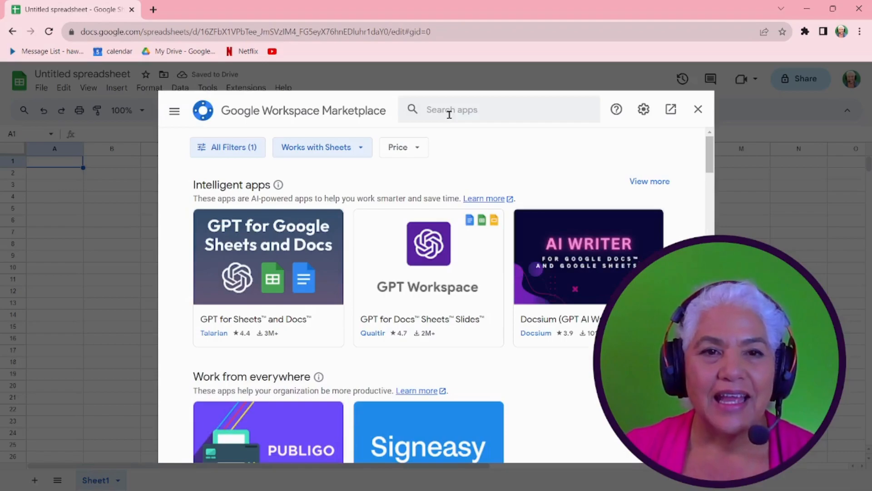
text(w)
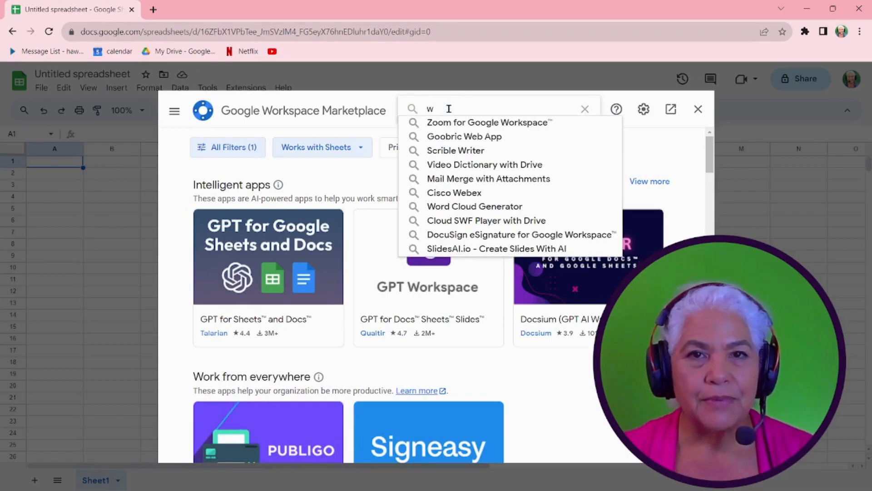
text(c)
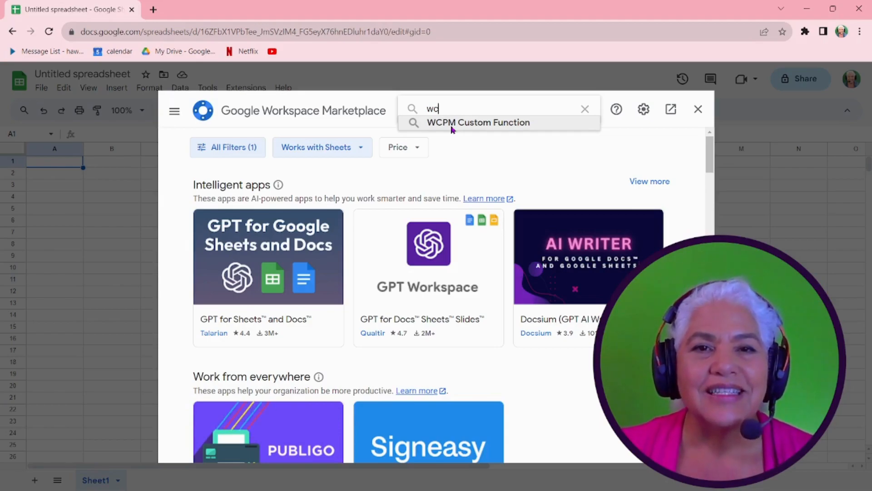
click(477, 122)
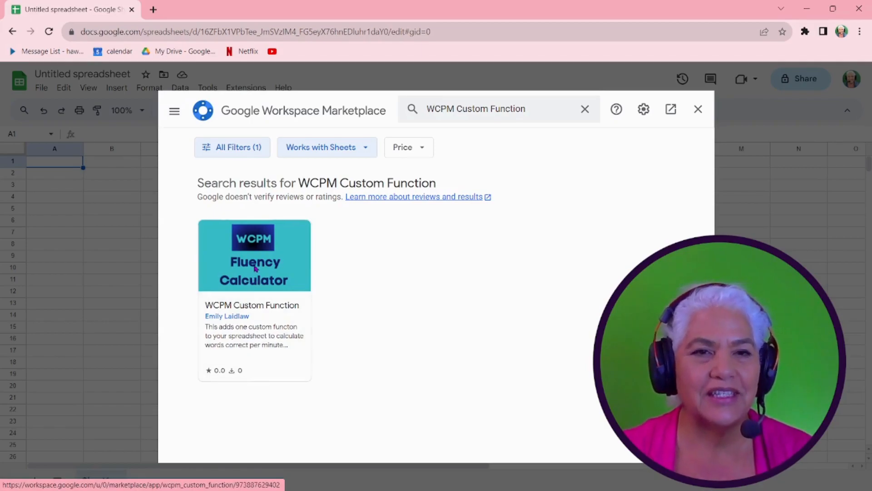
click(255, 254)
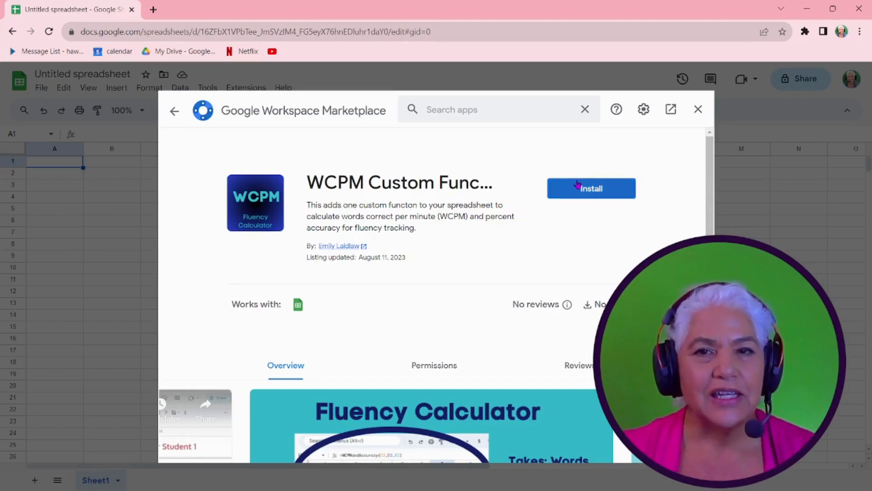
Install the WCPM Custom Function add-on, granting its Google account permissions
click(590, 188)
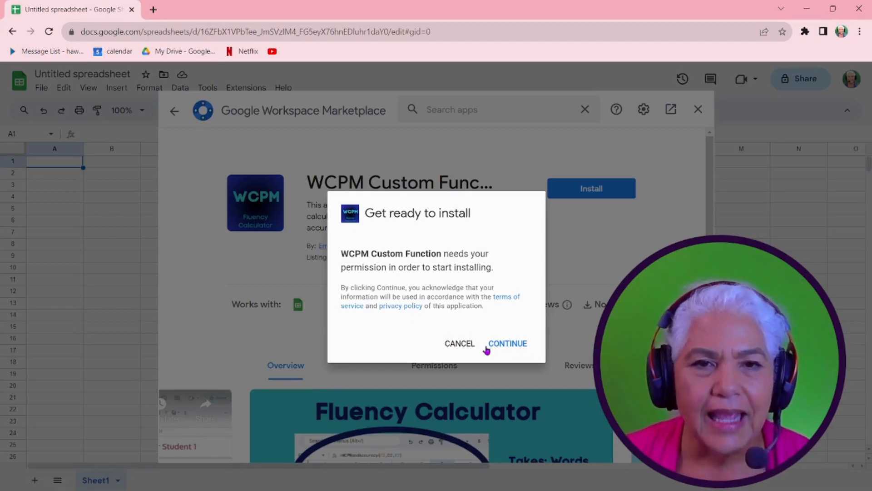
mouse_move(392, 313)
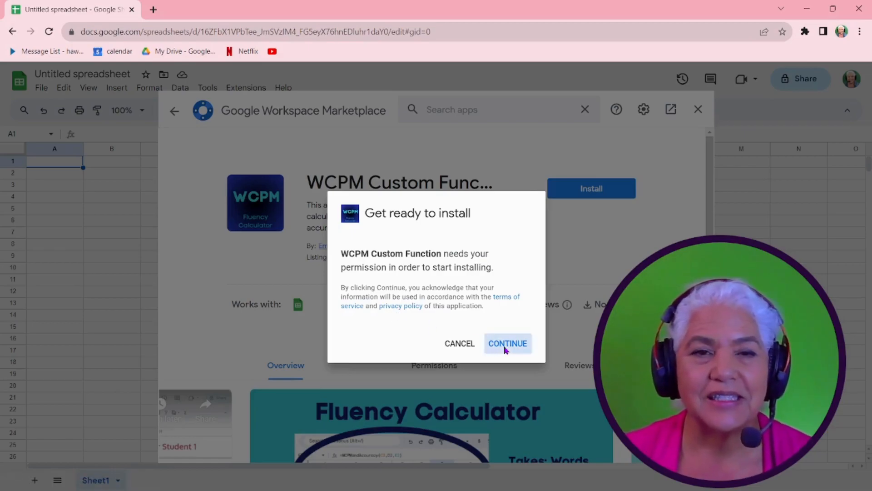
click(507, 343)
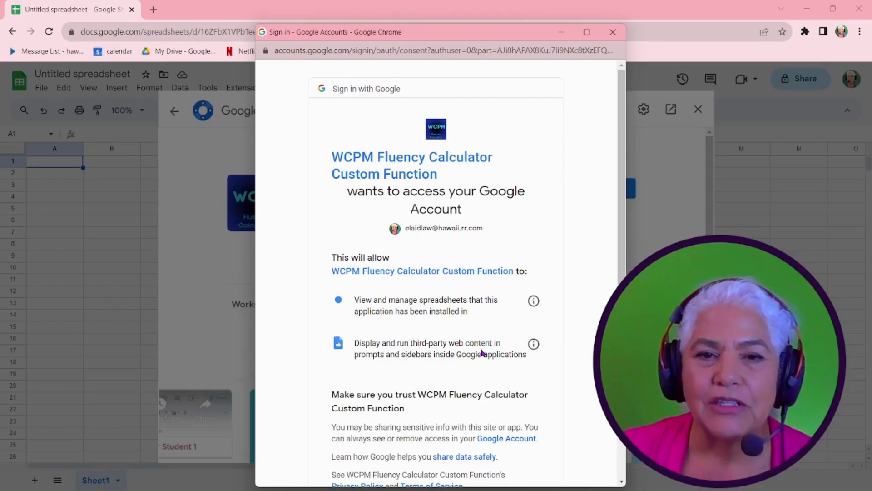
scroll(down, 3)
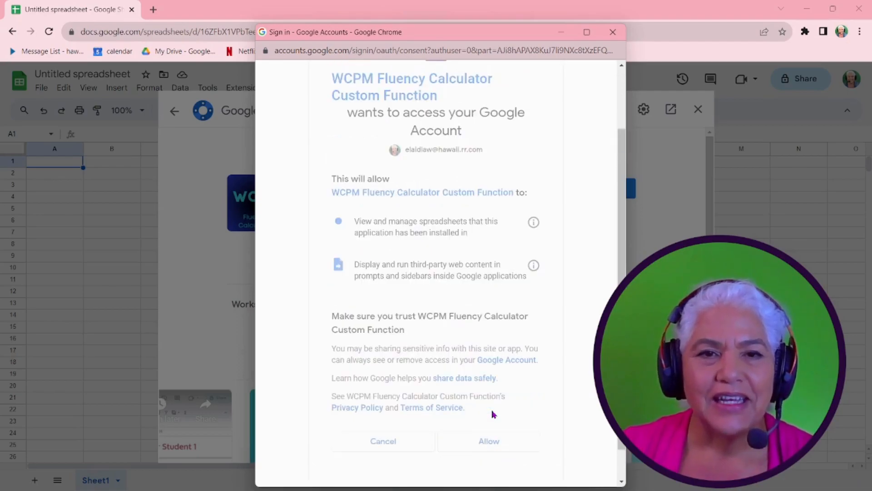
click(489, 441)
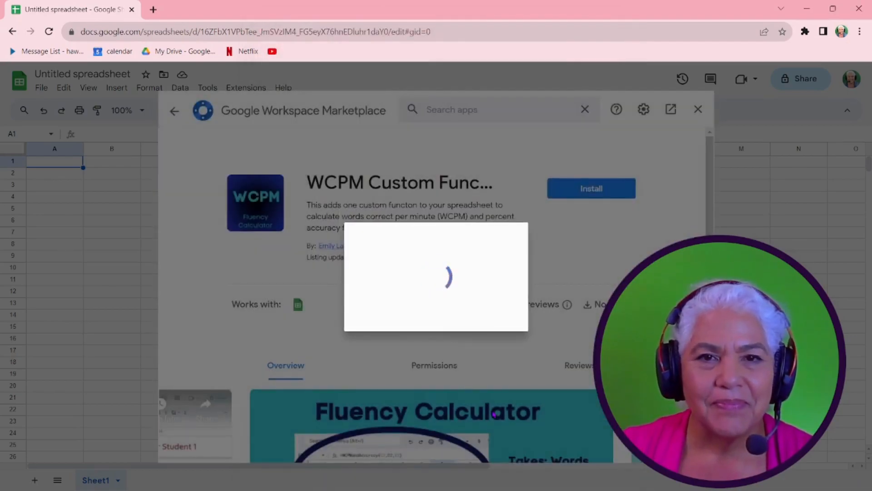
click(590, 188)
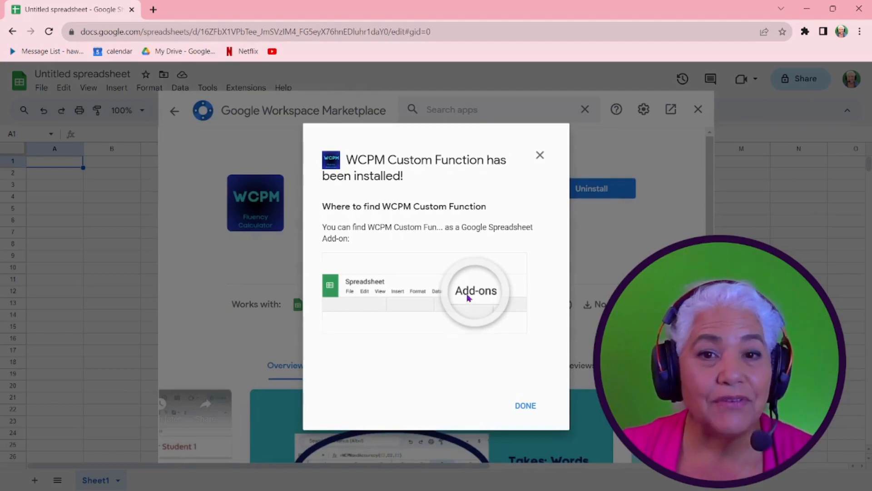
Dismiss the install confirmation, close the Marketplace and read the add-on's Info notice
click(524, 405)
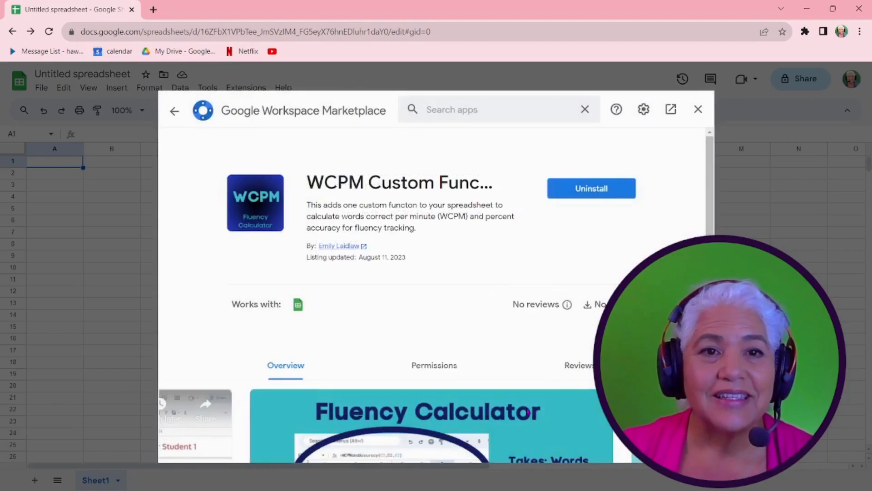
mouse_move(697, 109)
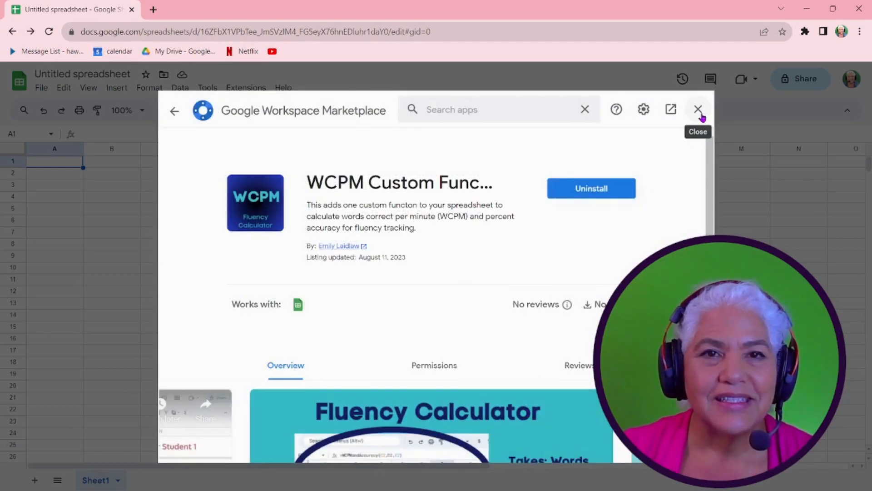
click(698, 109)
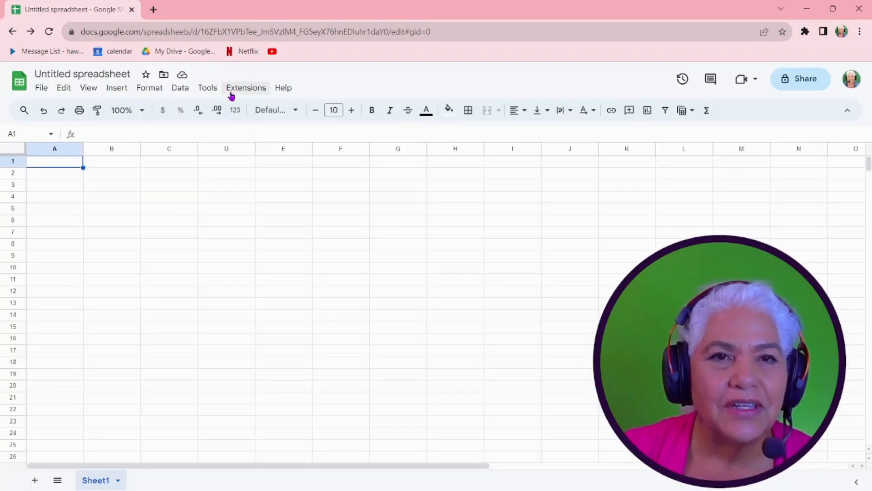
click(245, 88)
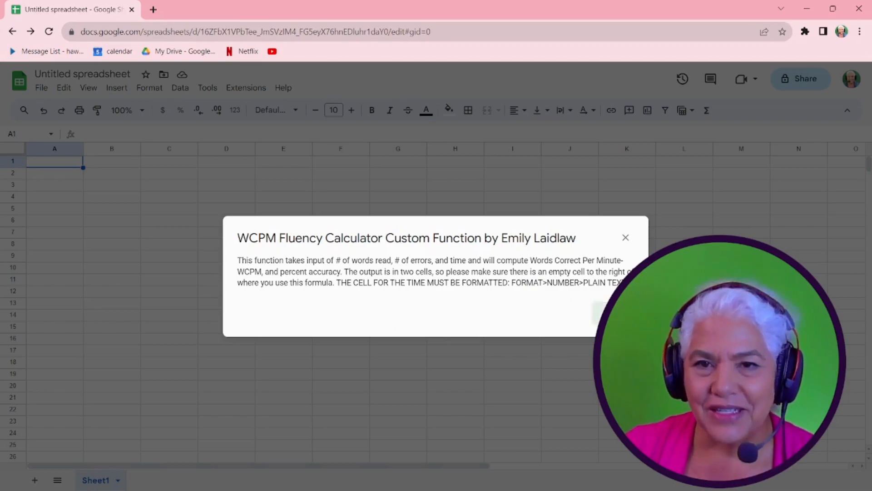
click(625, 237)
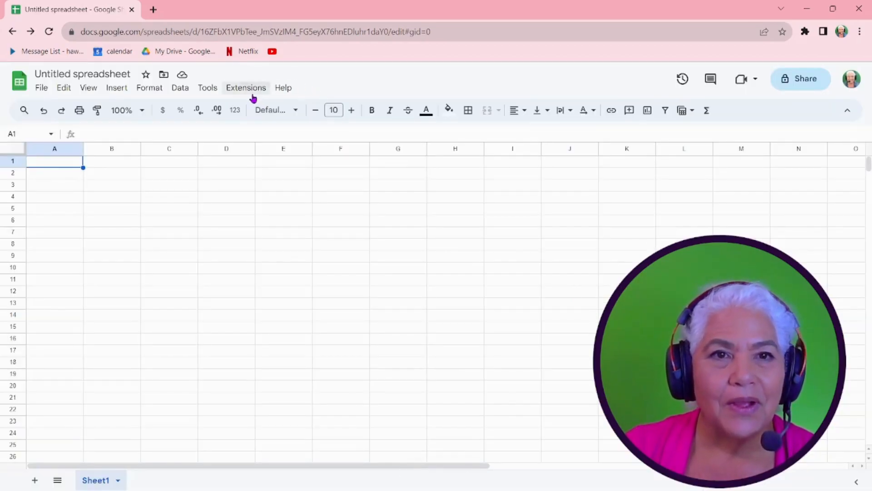
Read the WCPM Custom Function's Getting started help from the Extensions menu
click(245, 87)
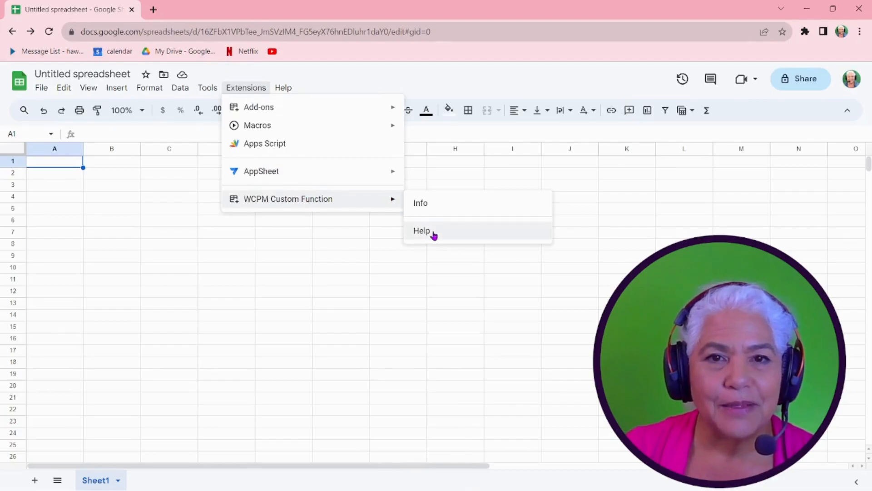
click(421, 230)
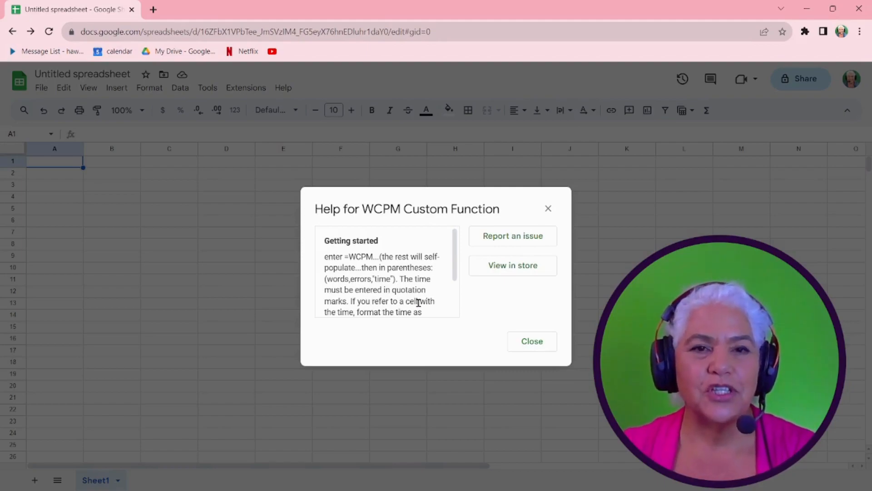
click(530, 341)
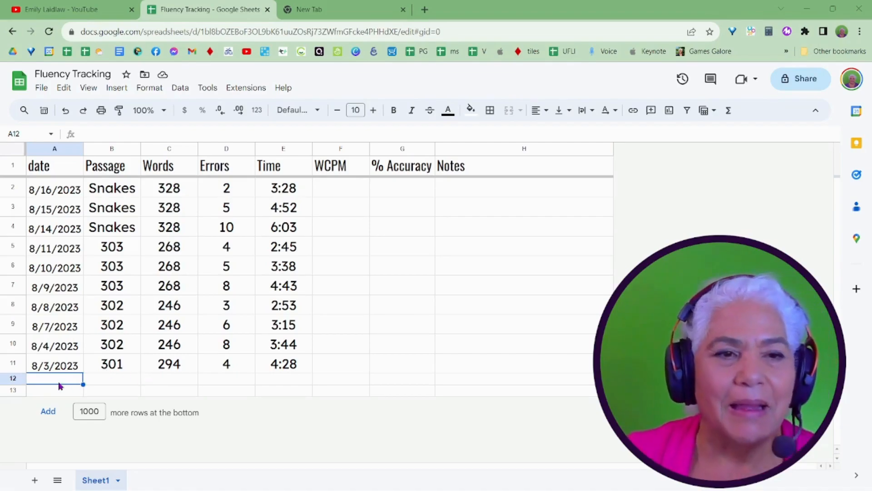
mouse_move(123, 385)
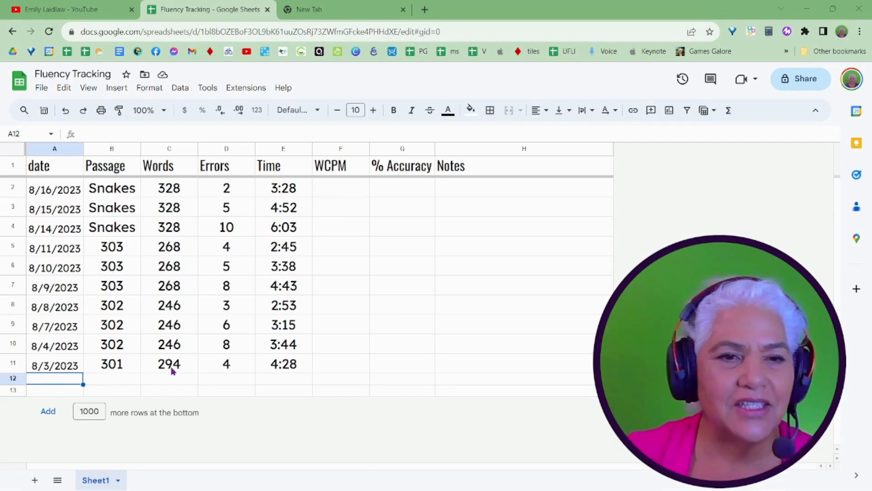
mouse_move(282, 376)
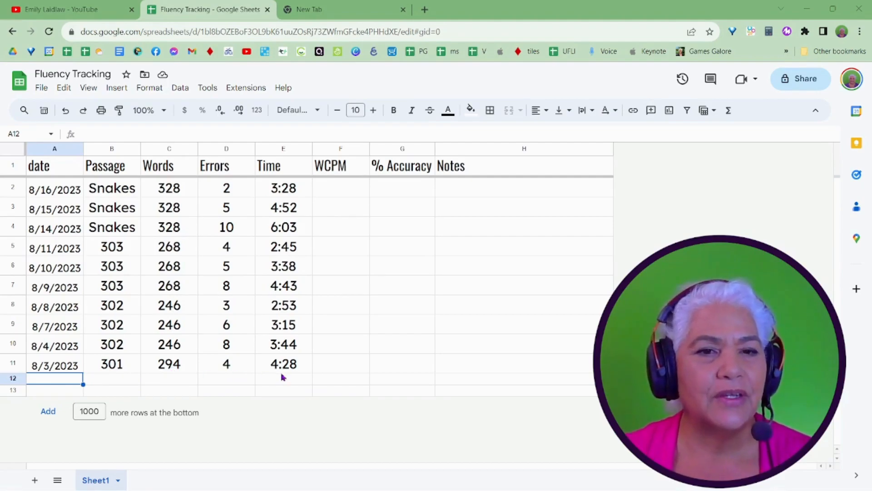
mouse_move(320, 372)
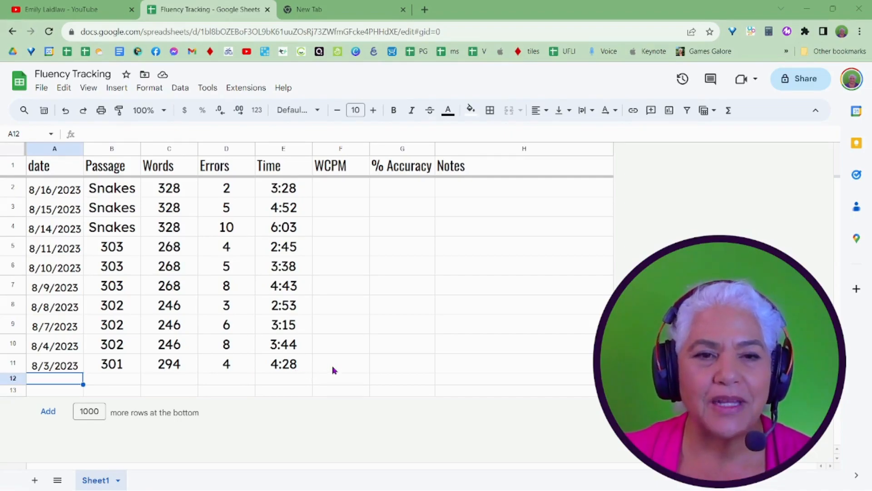
mouse_move(280, 375)
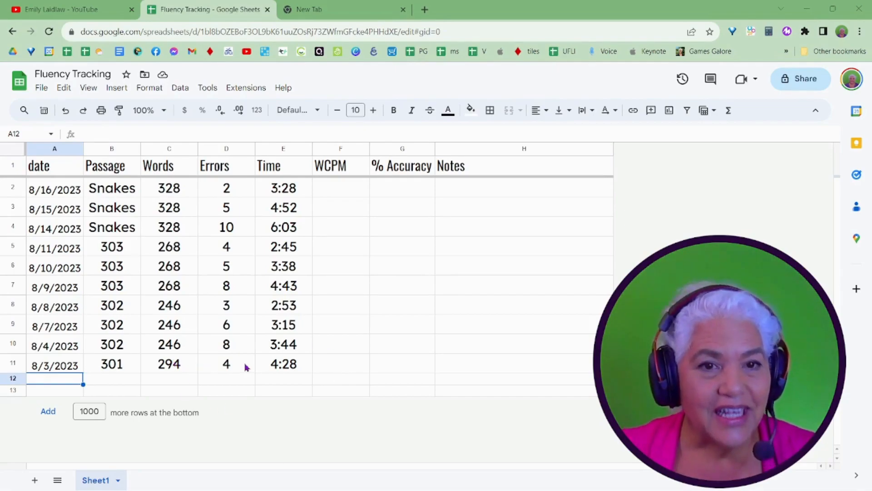
mouse_move(296, 371)
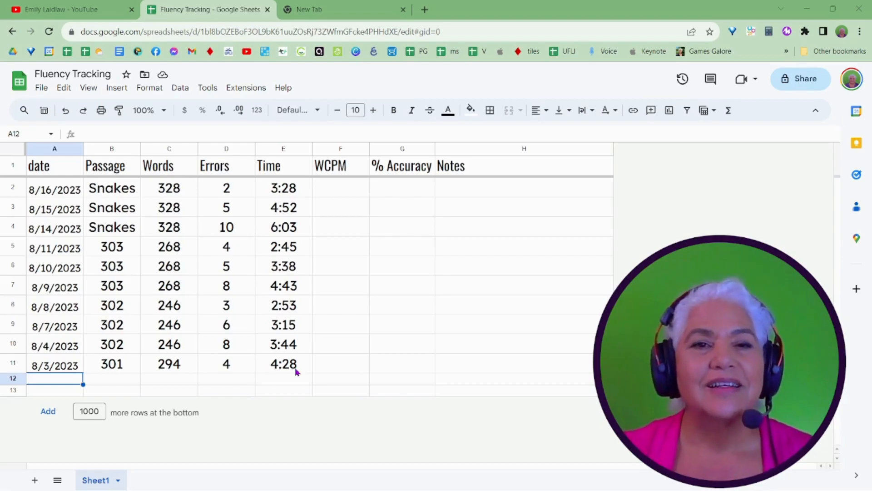
mouse_move(364, 359)
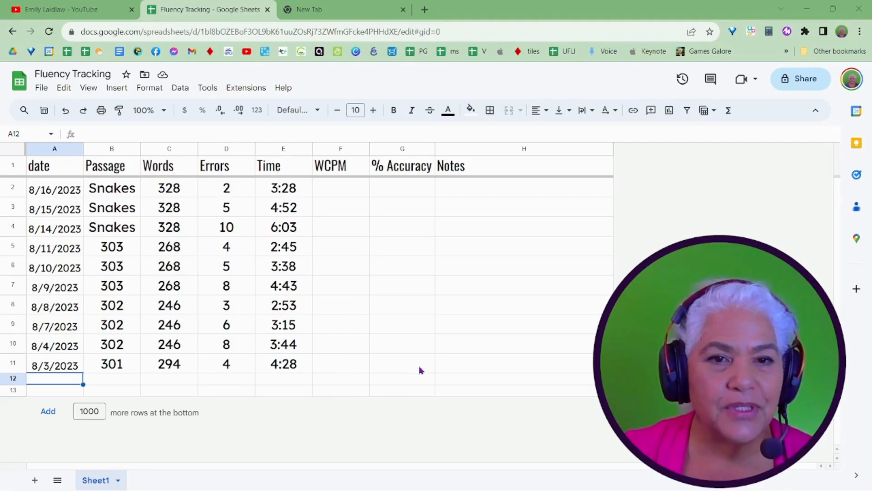
Compute the 8/3/2023 reading with WCPMandAccuracy on 294 words, 4 errors, 4:28 — 64.9 WCPM, 98.6%
click(340, 363)
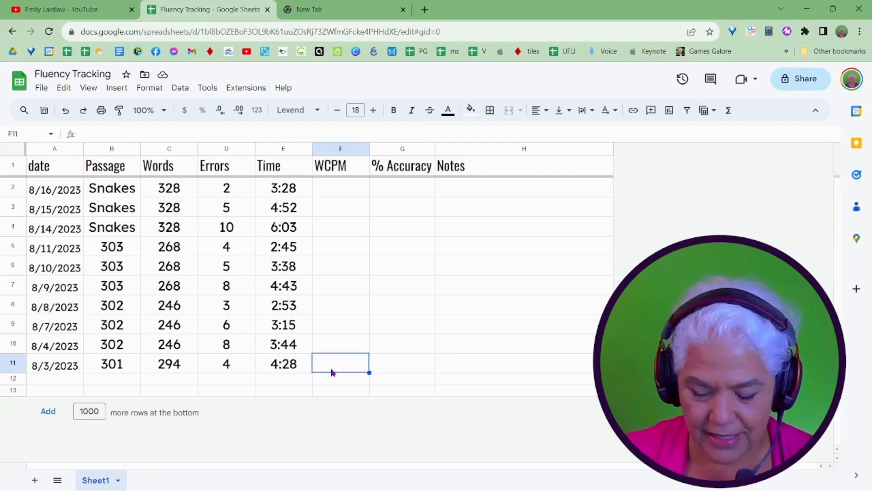
text(=wc)
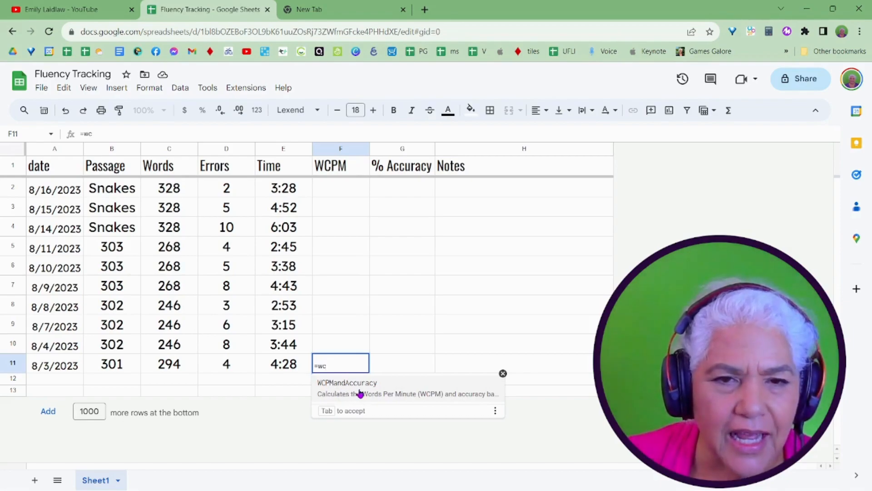
key(Tab)
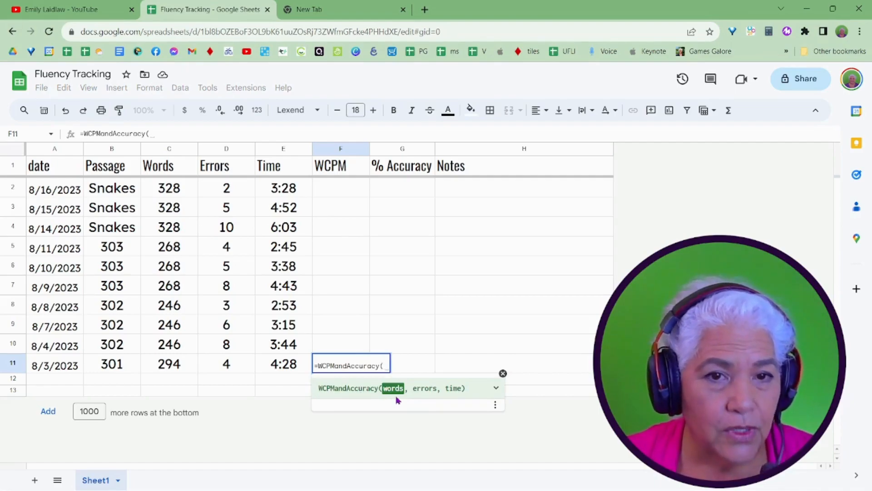
click(169, 364)
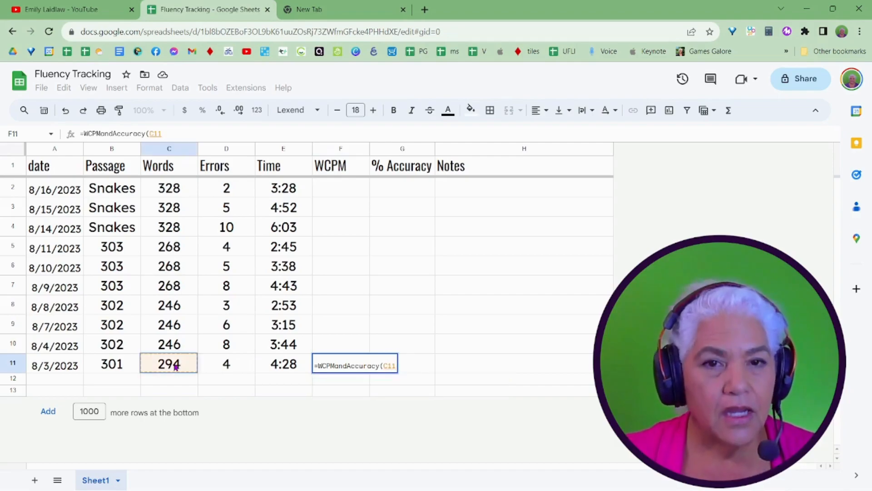
text(,)
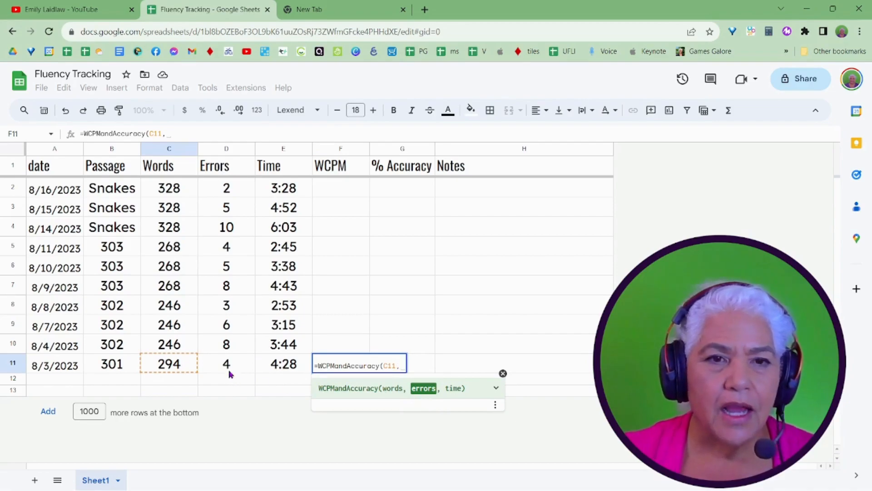
click(226, 363)
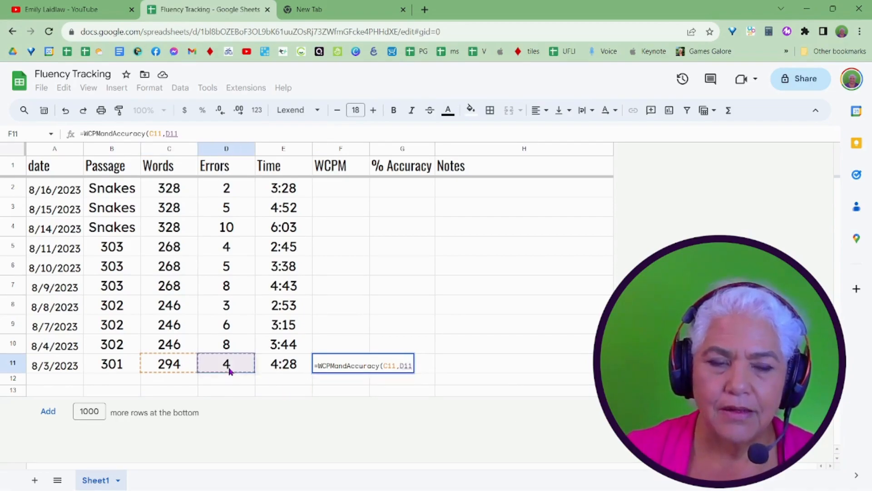
text(,)
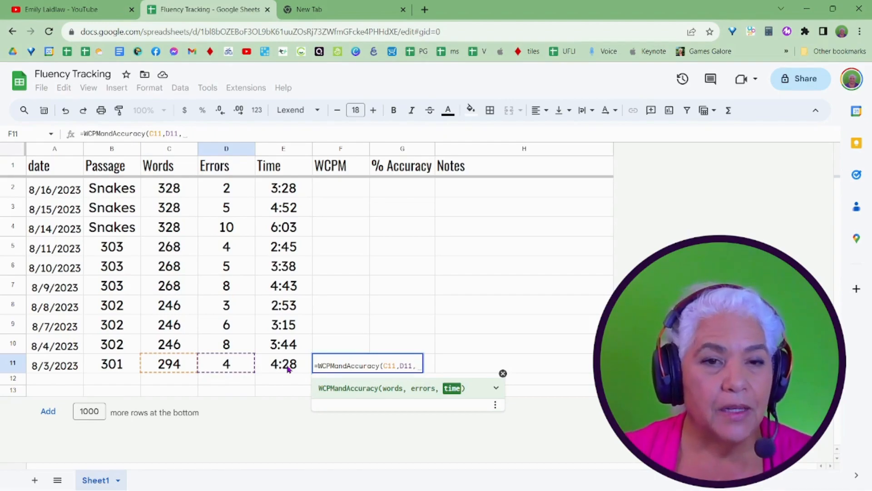
click(283, 363)
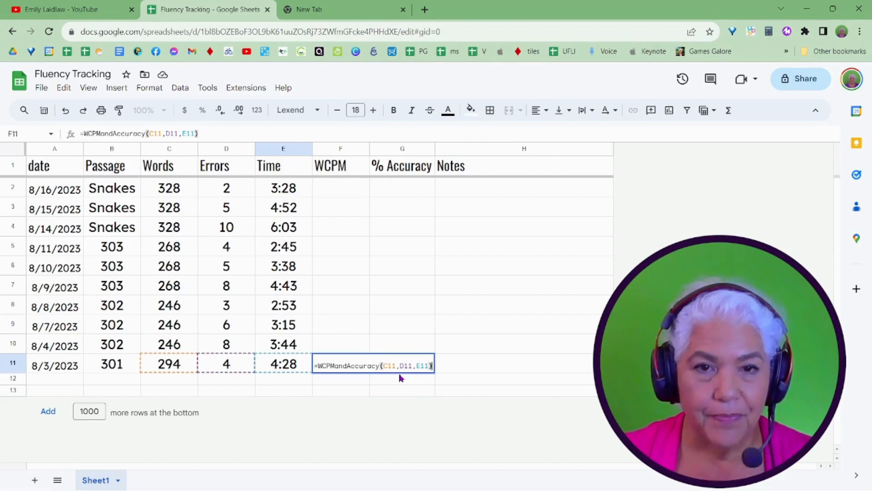
key(Enter)
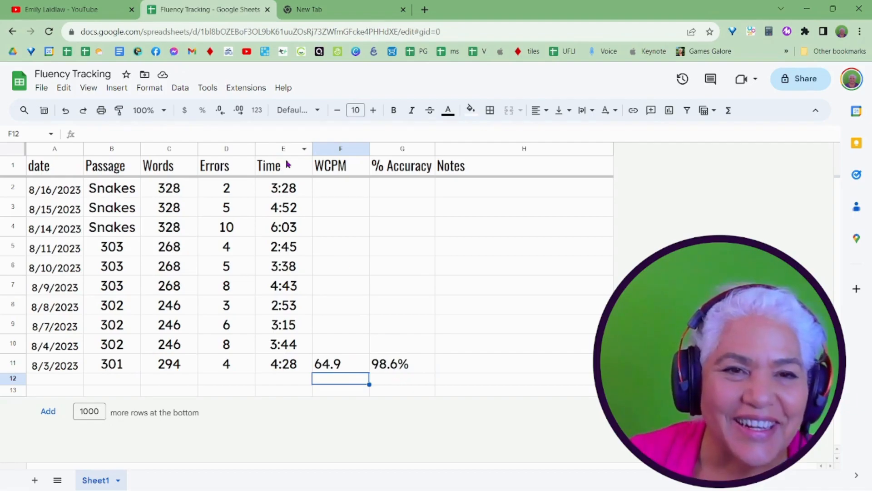
click(269, 166)
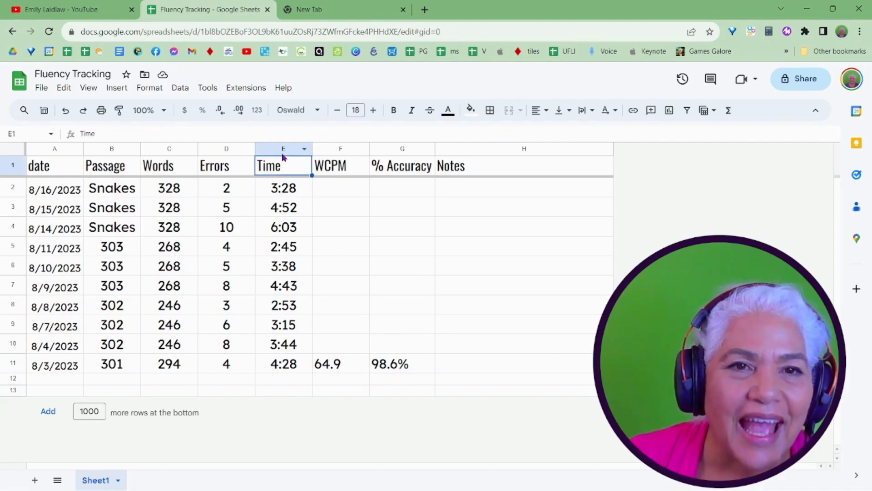
click(282, 149)
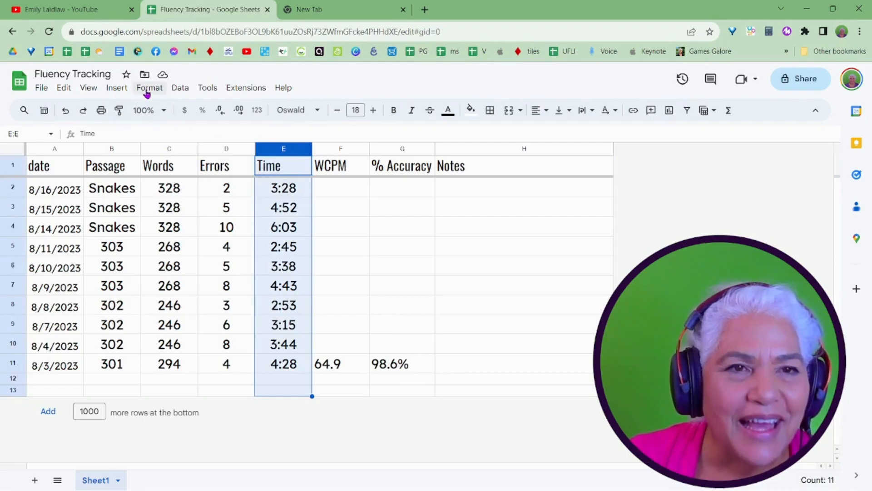
click(149, 87)
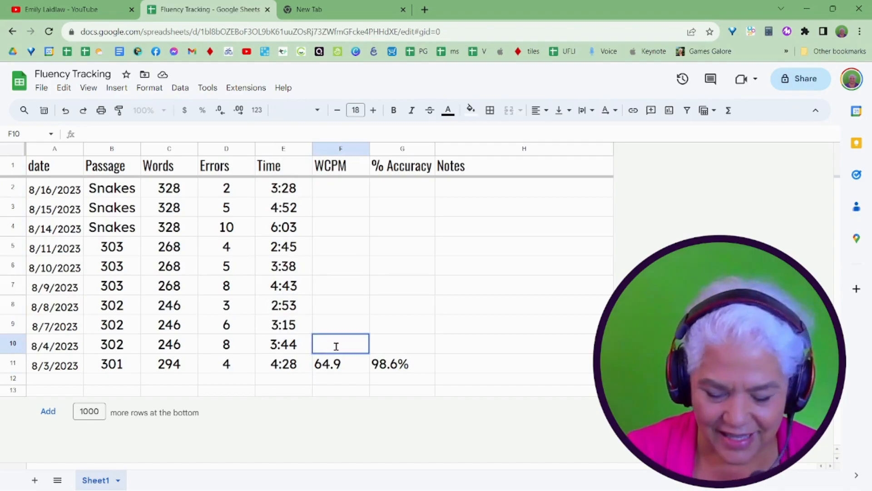
Compute the 8/4/2023 reading with WCPMandAccuracy on 246 words, 8 errors, 3:44 — 63.8 WCPM, 96.7%
text(=)
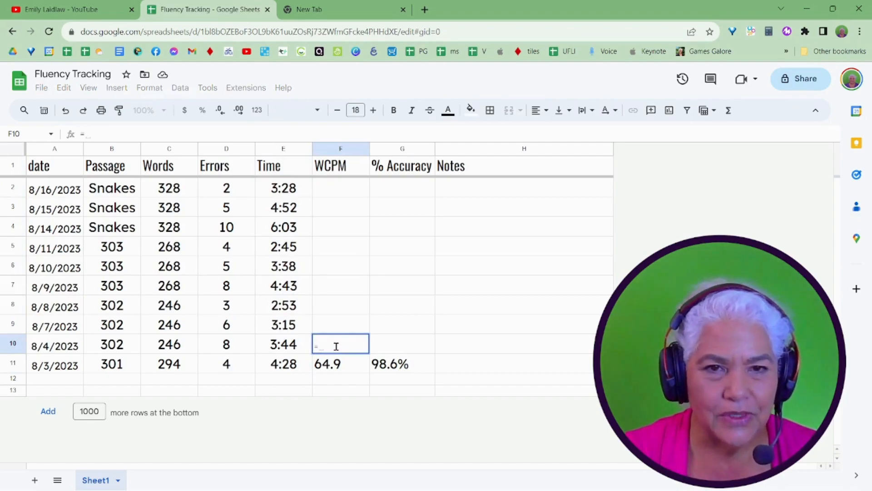
text(wc)
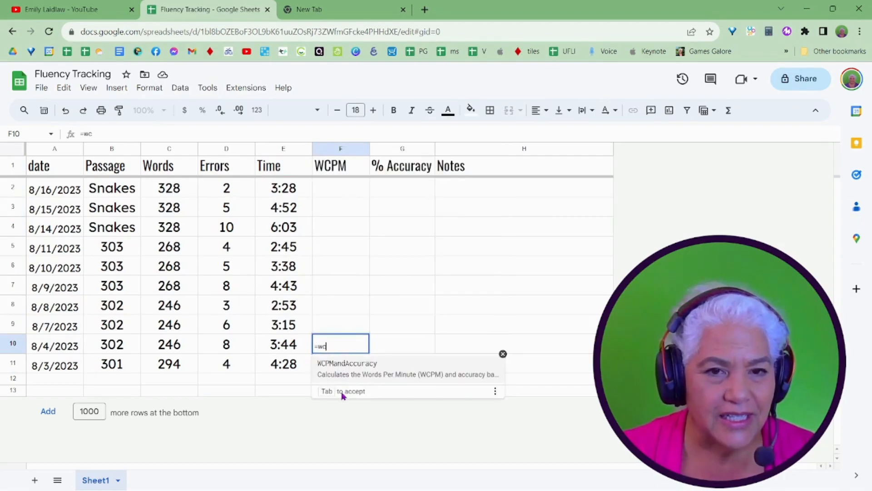
key(Tab)
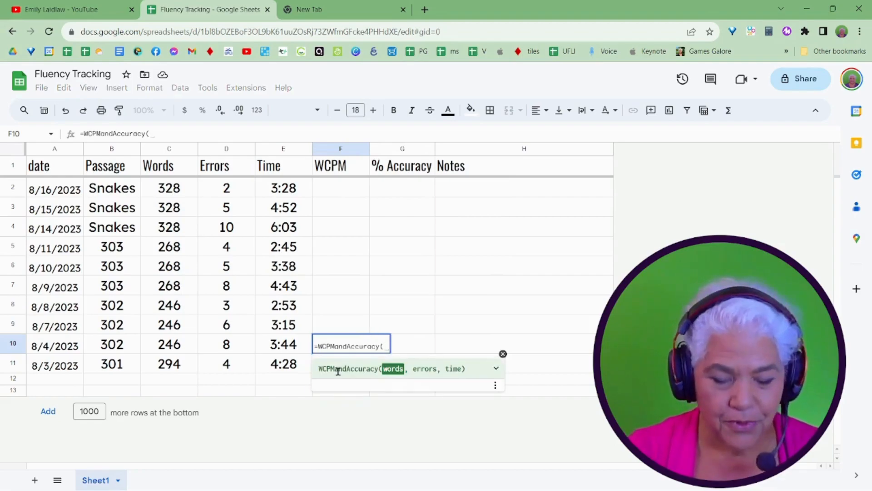
click(169, 345)
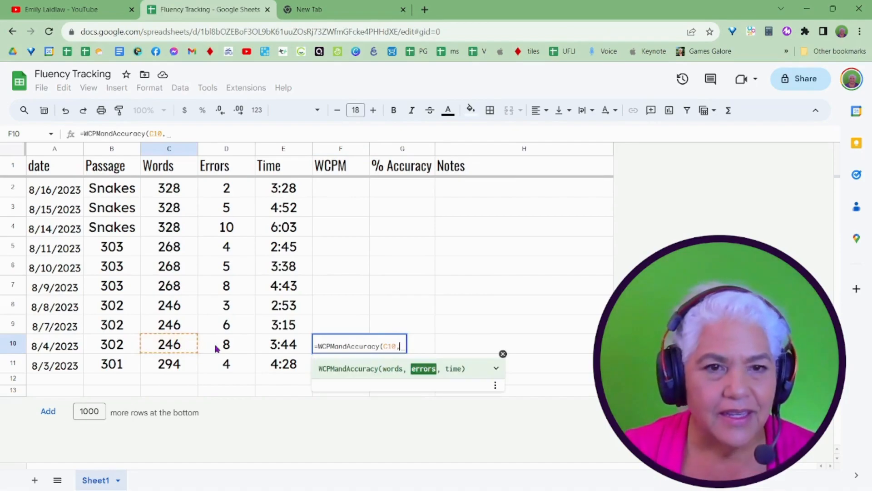
click(226, 344)
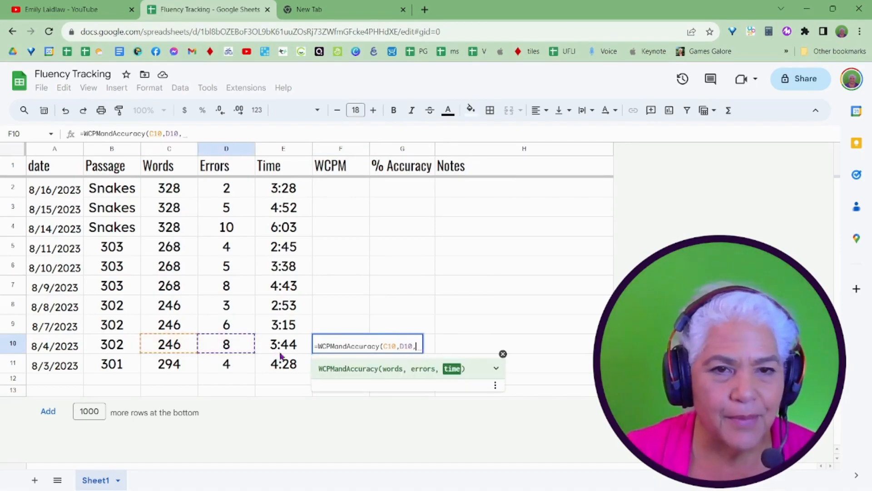
click(283, 344)
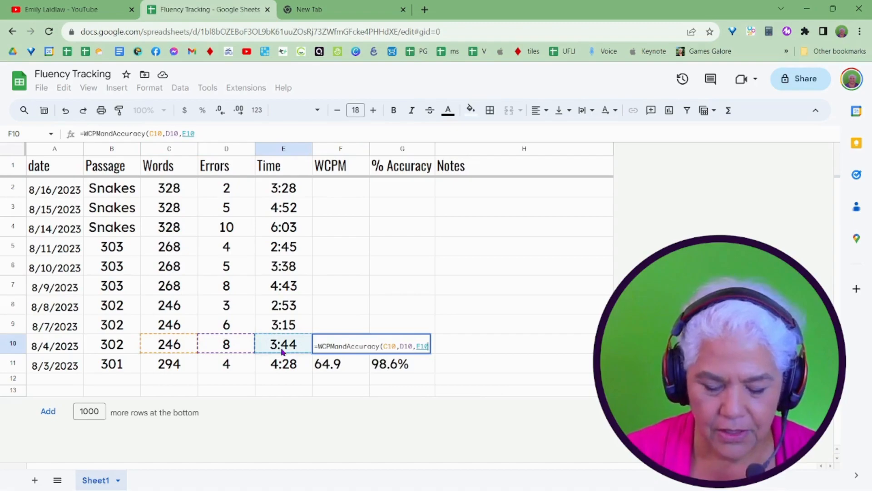
key(enter)
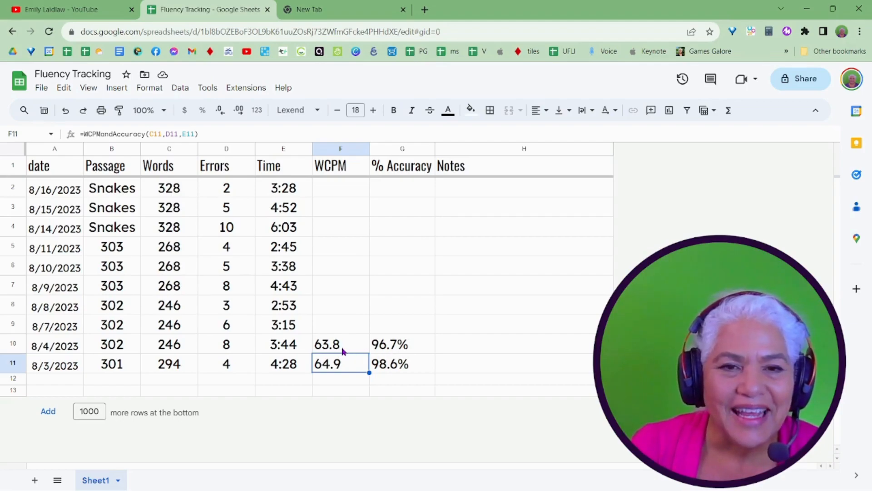
Insert a blank row above the first reading and check the copied 8/16/2023 formula showing NaN
click(341, 344)
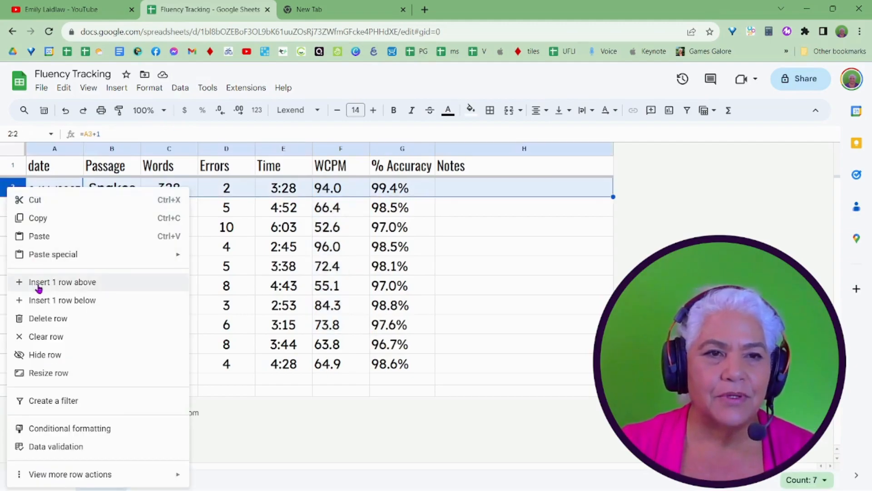
click(62, 281)
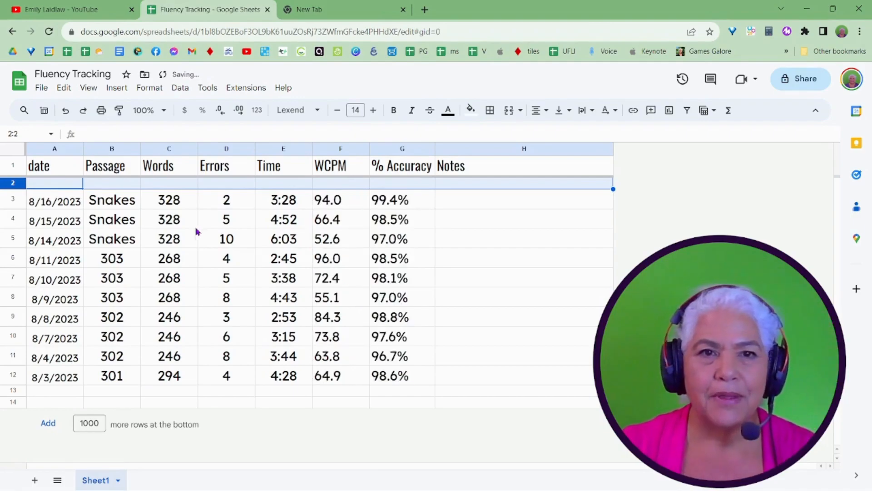
click(328, 200)
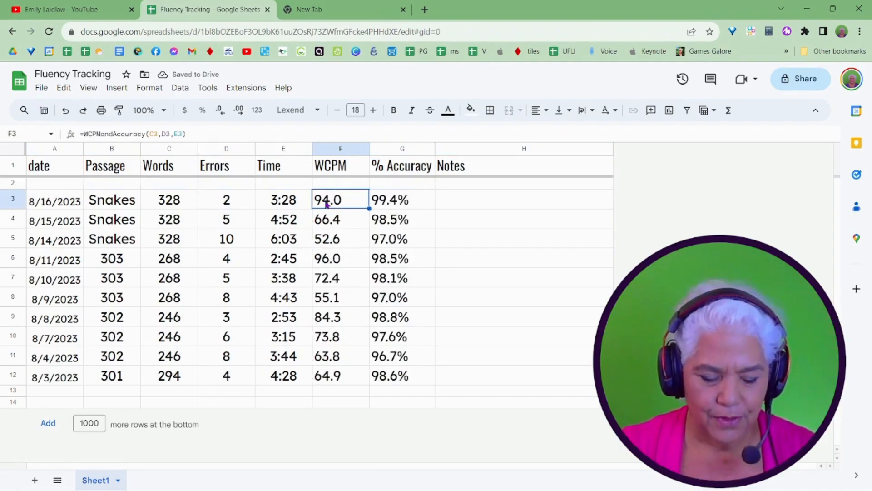
click(341, 183)
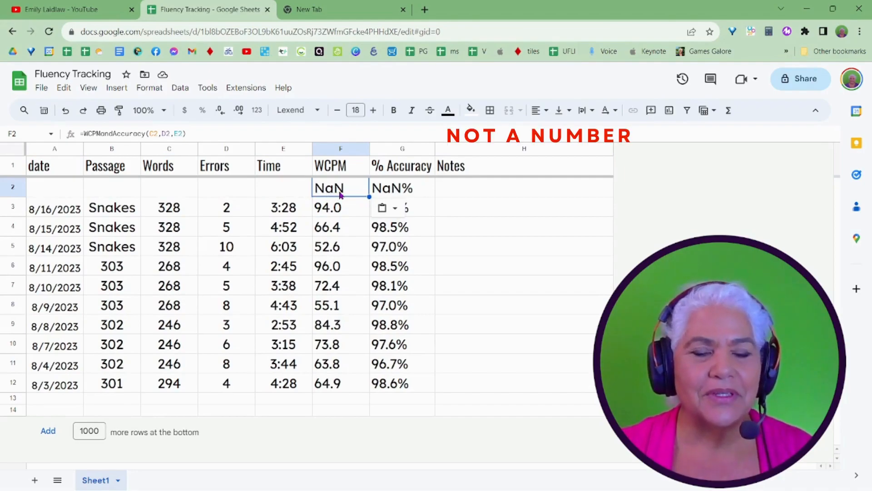
mouse_move(212, 185)
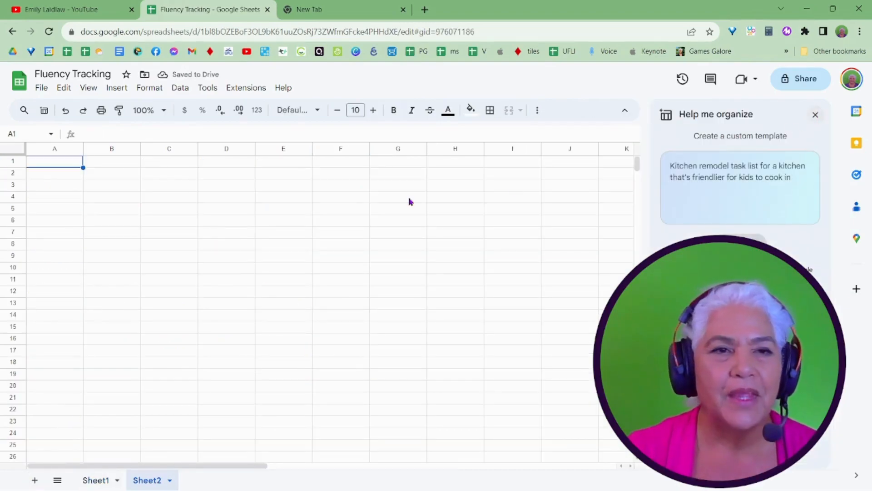
In Sheet2 A1 enter WCPMandAccuracy(328,5,"6:04") returning 53.2 WCPM and 98.5% accuracy
click(815, 114)
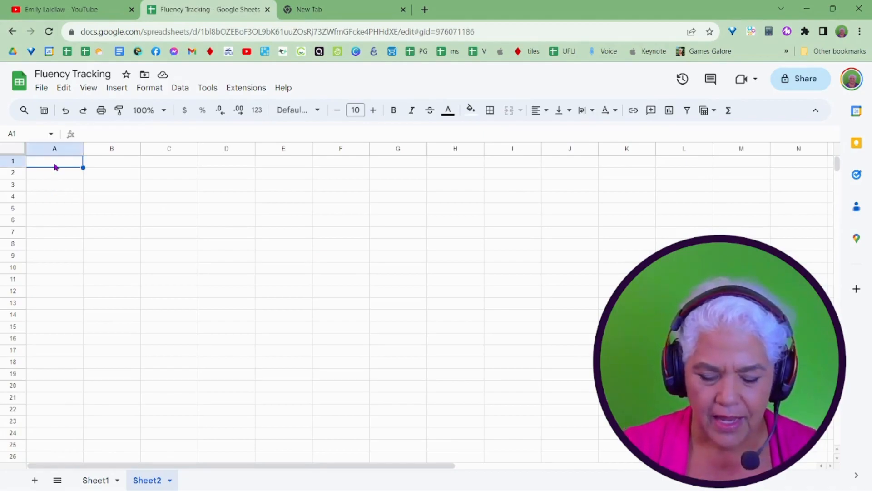
text(=)
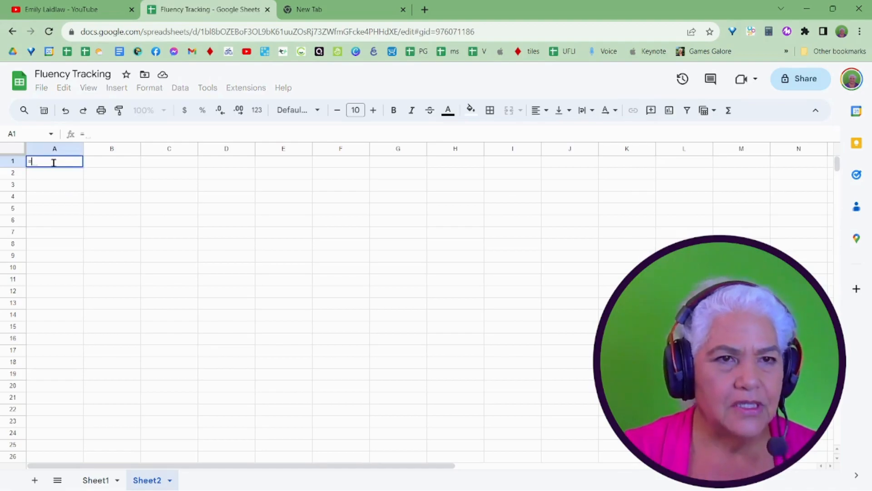
text(wc)
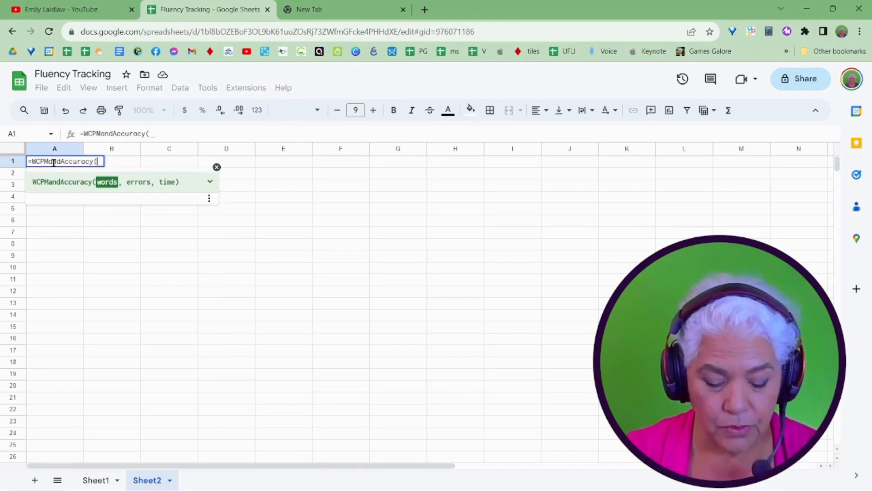
text(328,)
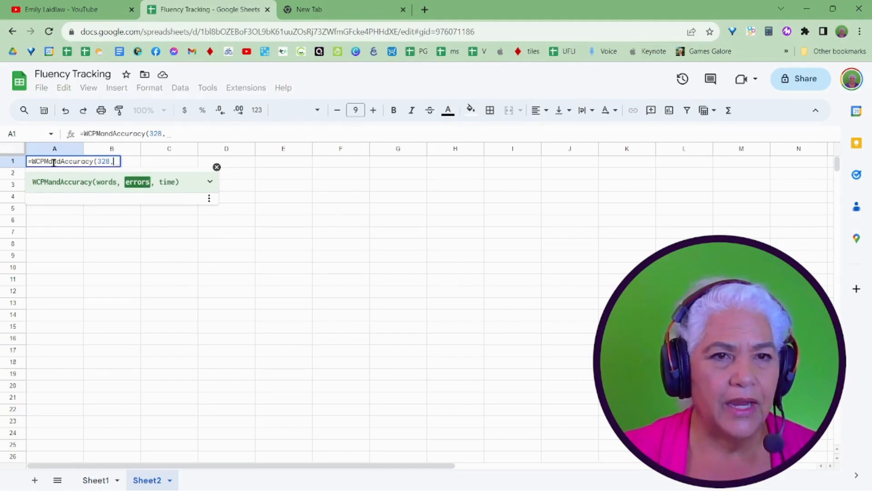
text(5)
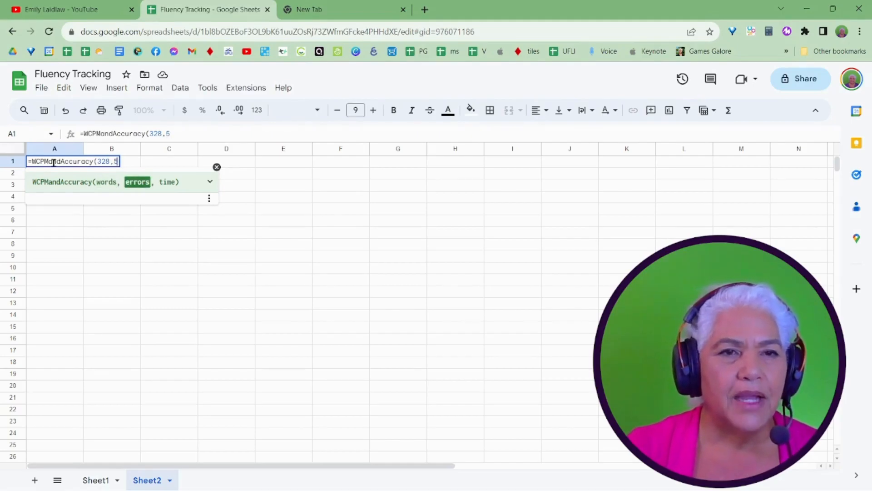
text(,)
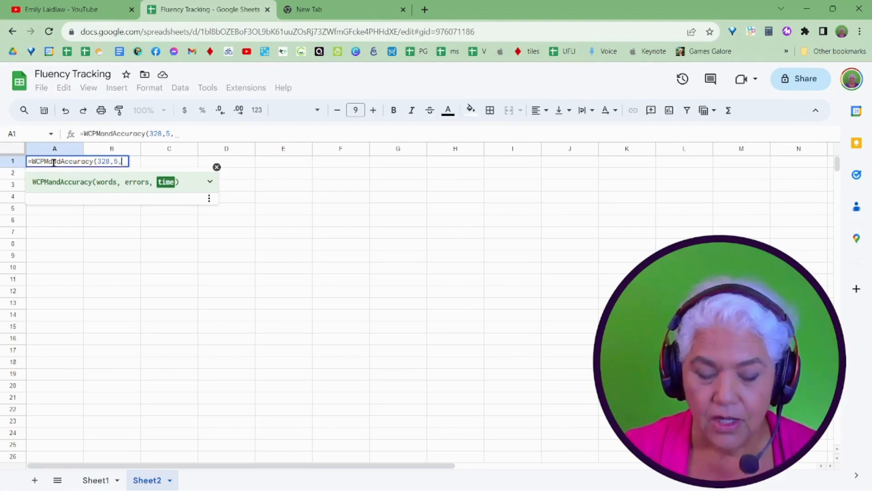
text(")
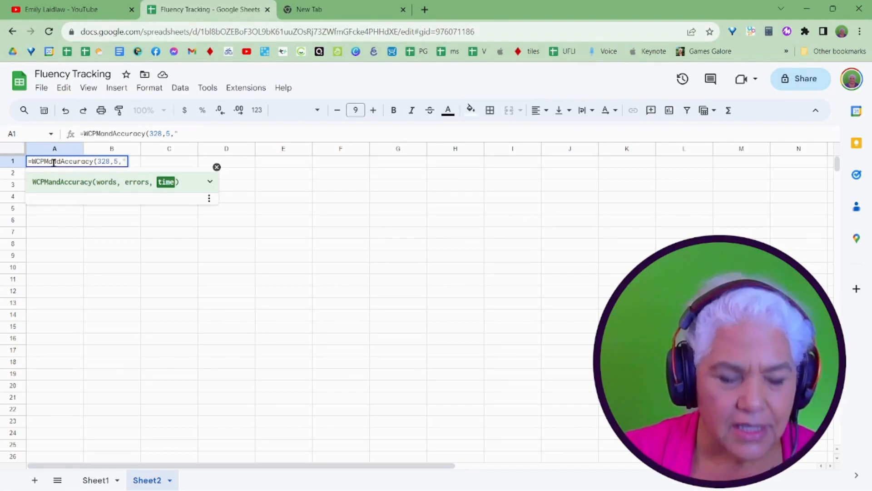
text(1)
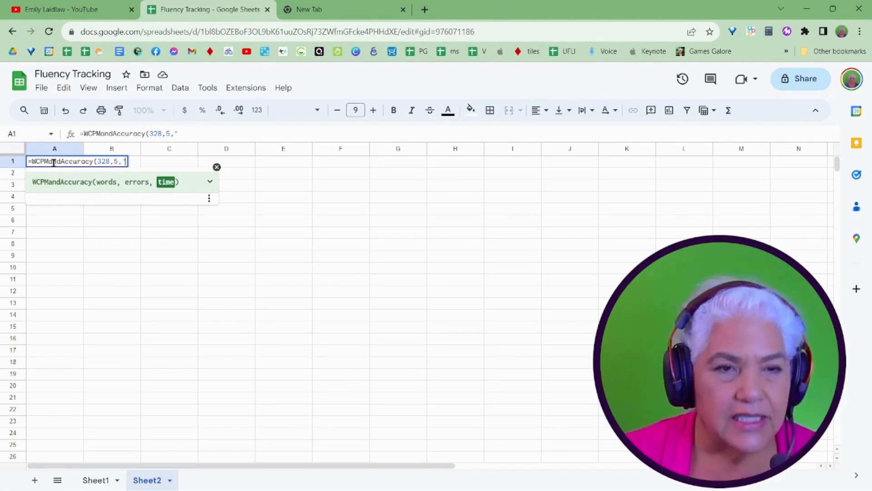
text(6:)
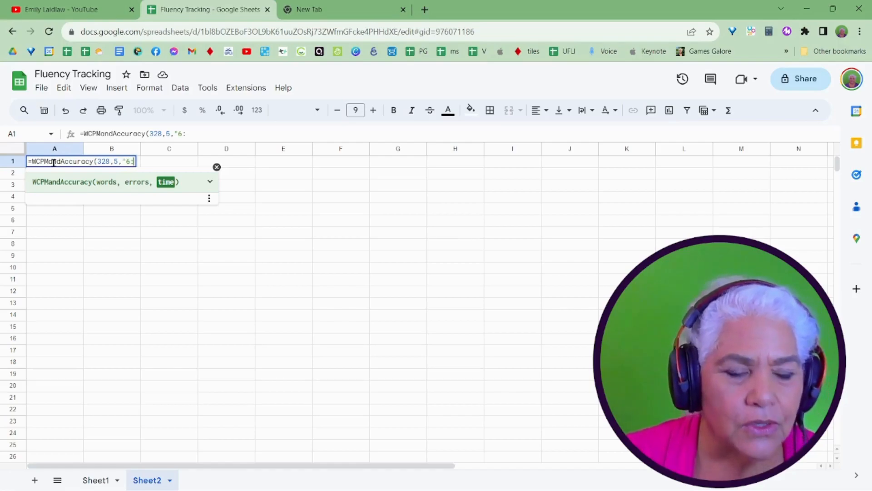
text(04)
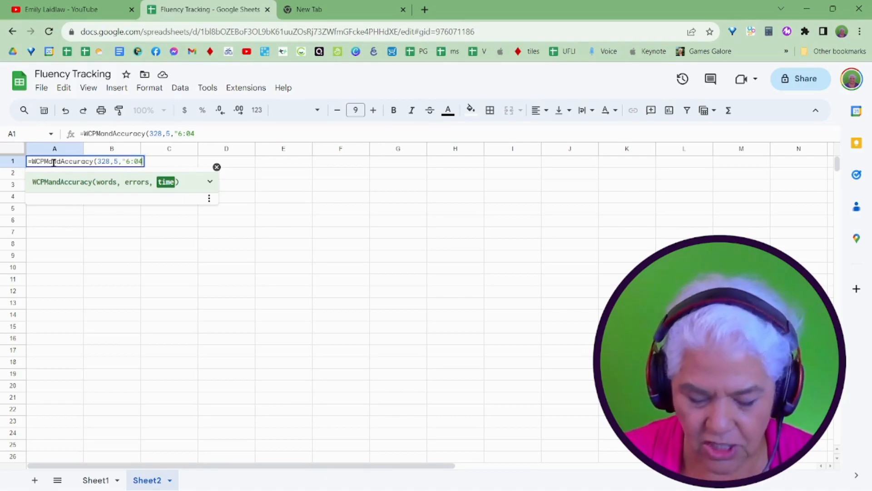
text("))
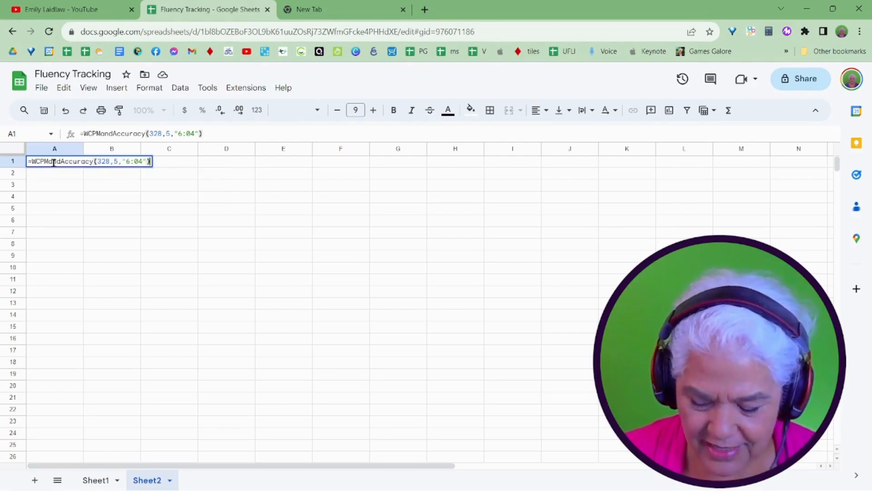
key(enter)
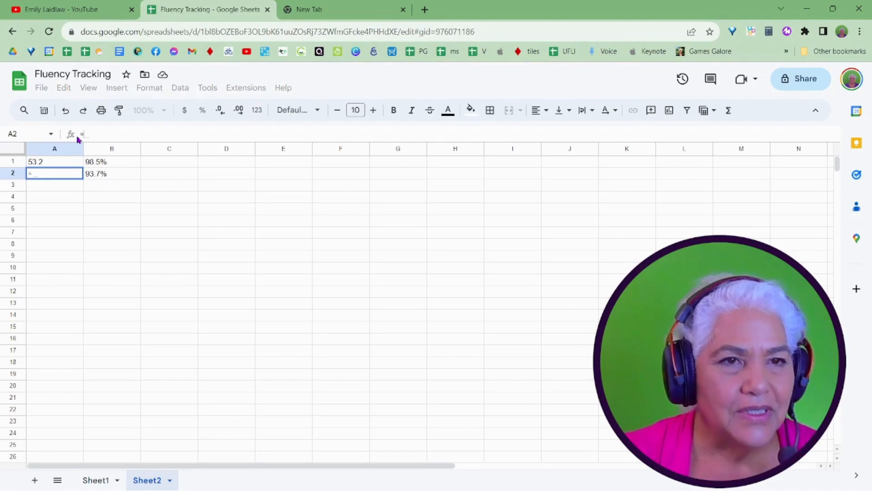
In A2 enter WCPMandAccuracy(63,5,"1:00") returning 58.0 WCPM and 92.1% accuracy
text(=wc)
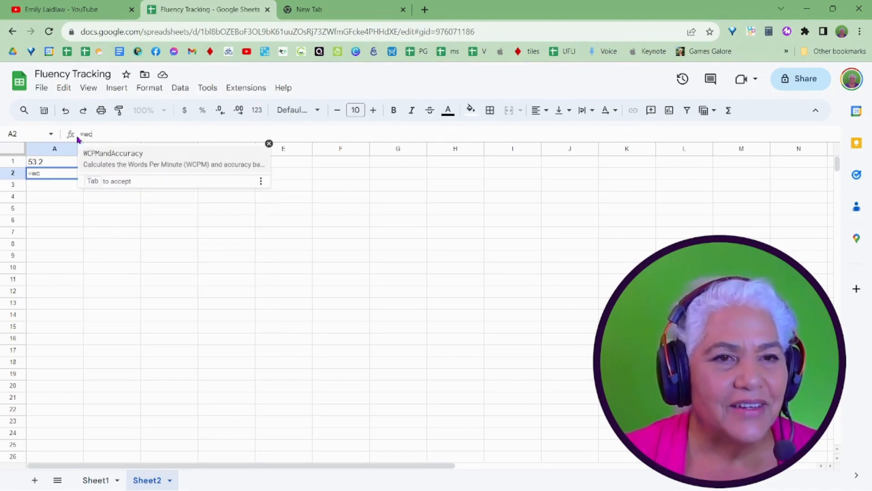
key(Tab)
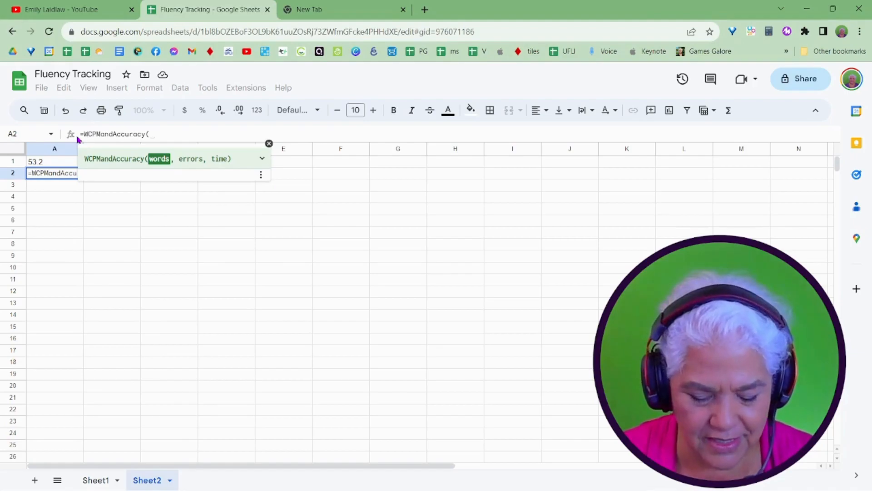
text(63,)
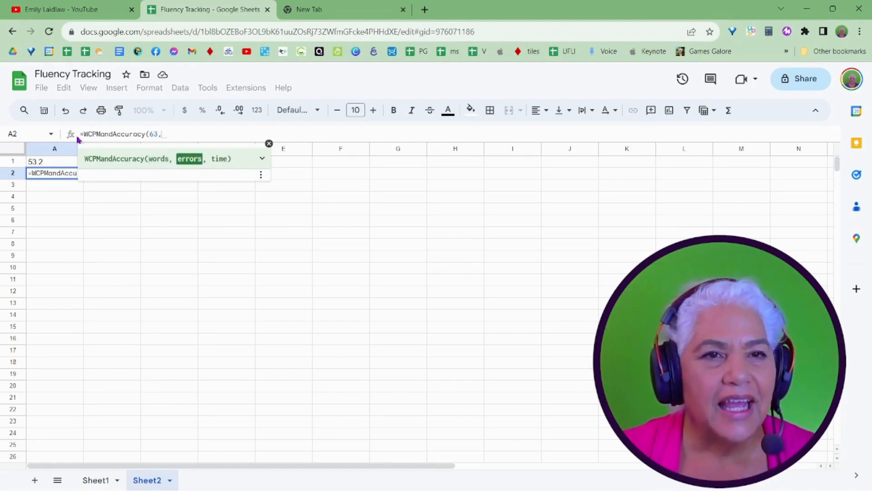
text(5,1:)
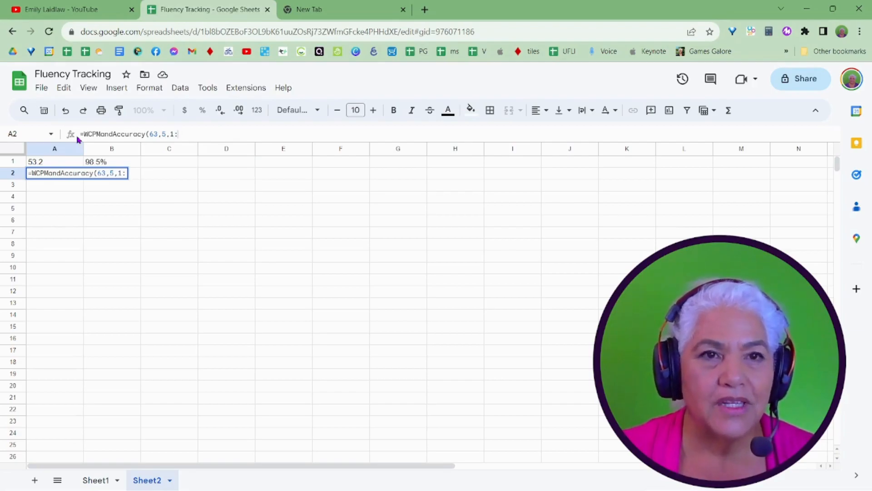
text(,)
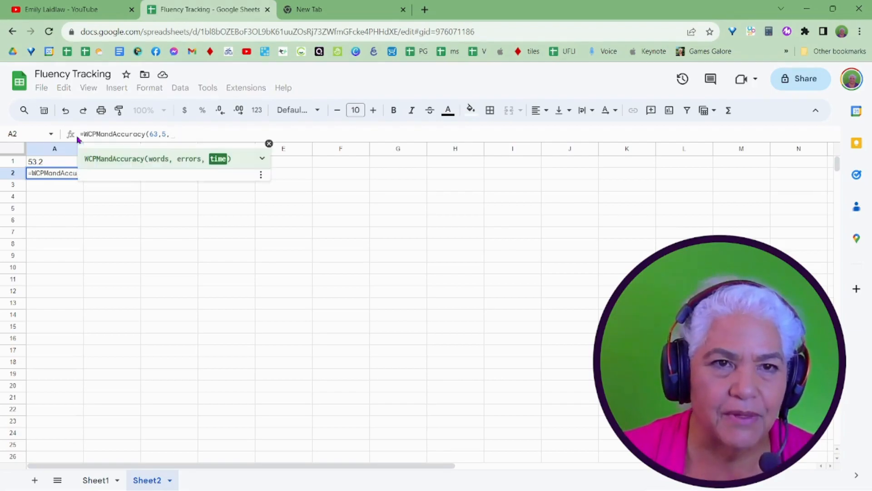
text(")
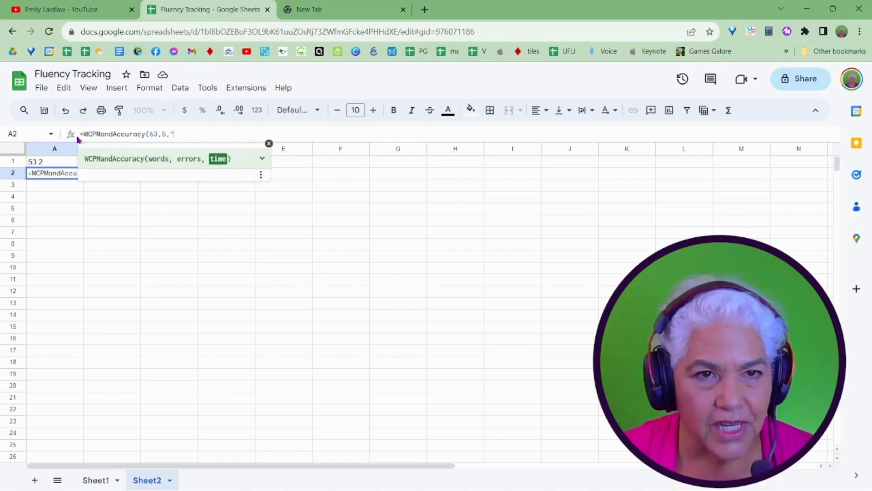
text(1:)
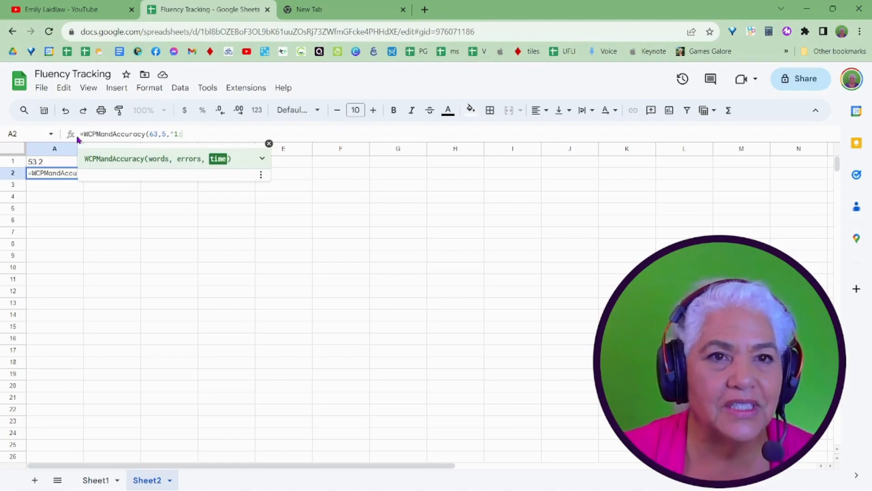
text(00)
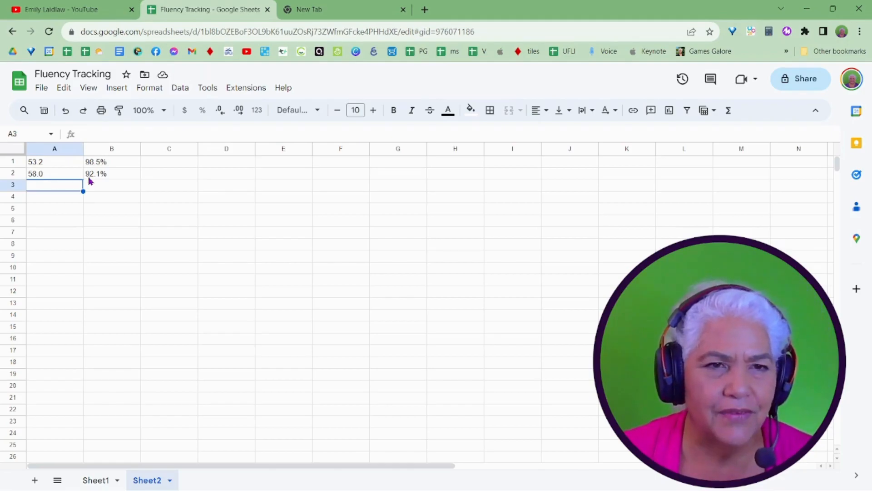
mouse_move(111, 172)
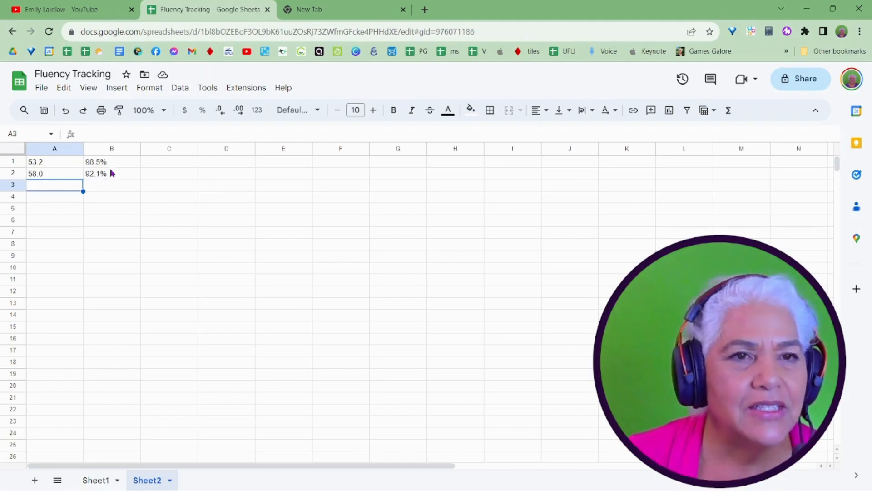